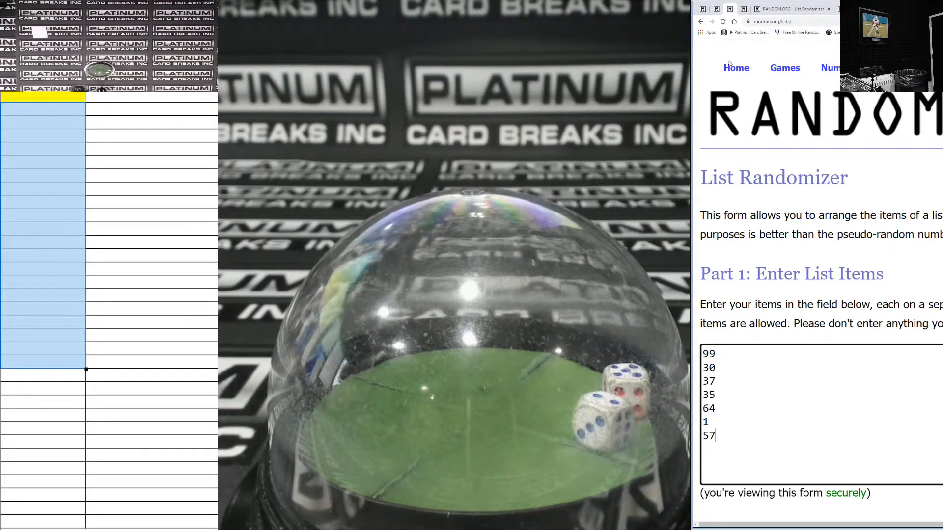
Step: Randomize the seven box numbers and re-shuffle repeatedly until 37 lands on top
{"action": "scroll", "scroll_direction": "down", "scroll_amount": 3}
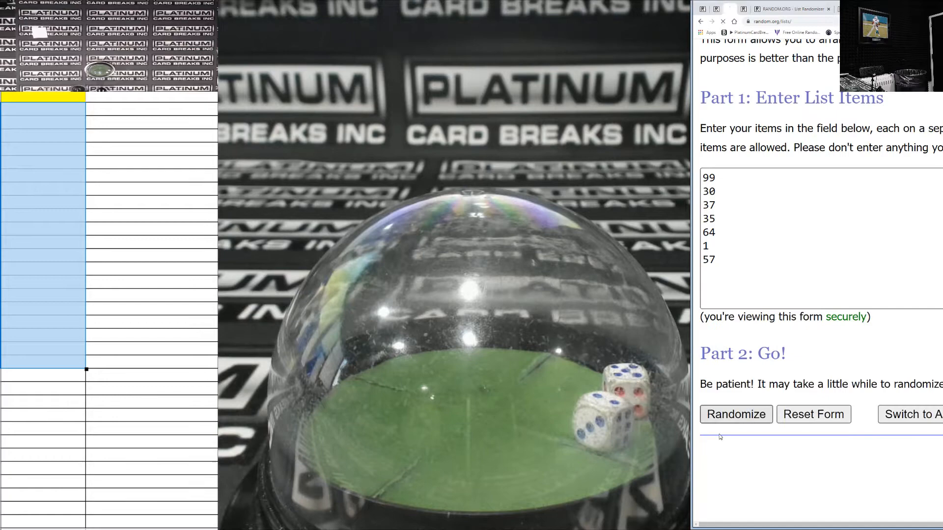
{"action": "left_click", "coordinate": [735, 415]}
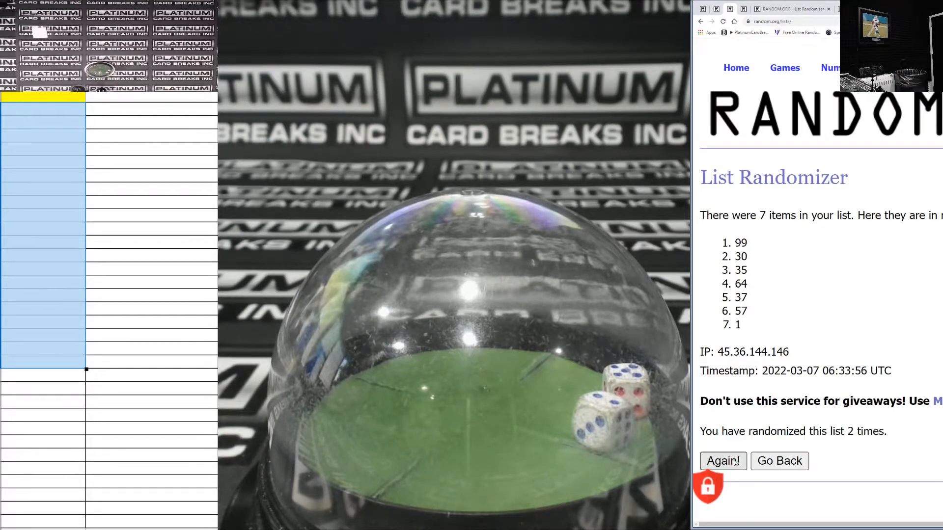
{"action": "left_click", "coordinate": [722, 462]}
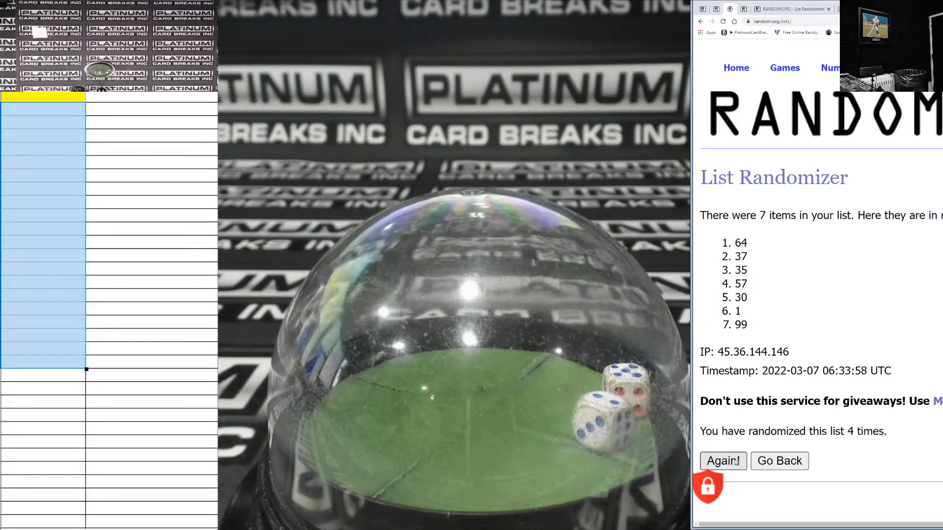
{"action": "left_click", "coordinate": [722, 461]}
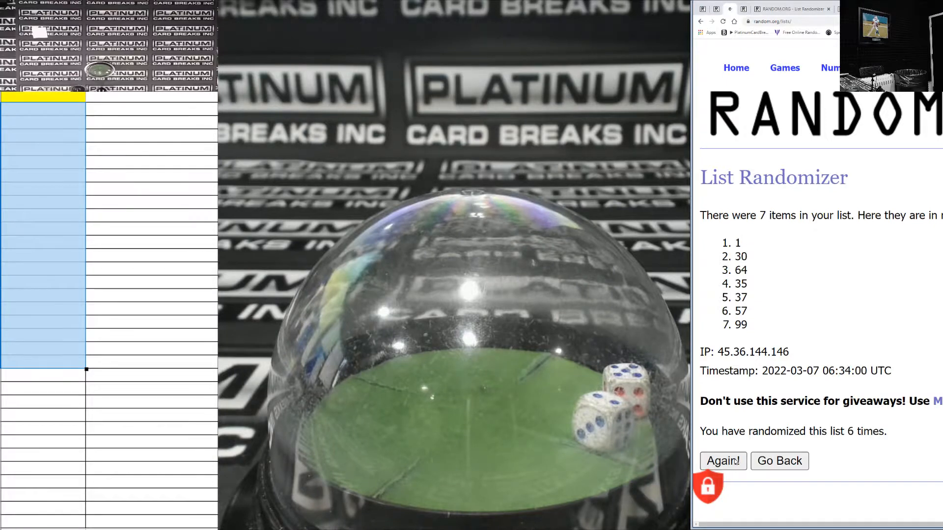
{"action": "left_click", "coordinate": [722, 462]}
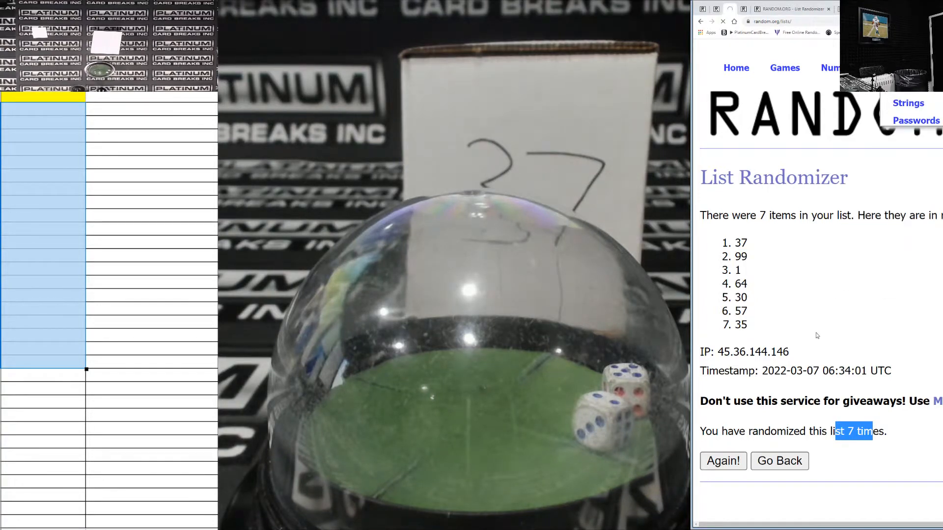
Step: Return to the form and re-shuffle the 32 team groups until Bucks/Royals/Chargers leads
{"action": "left_click", "coordinate": [779, 461]}
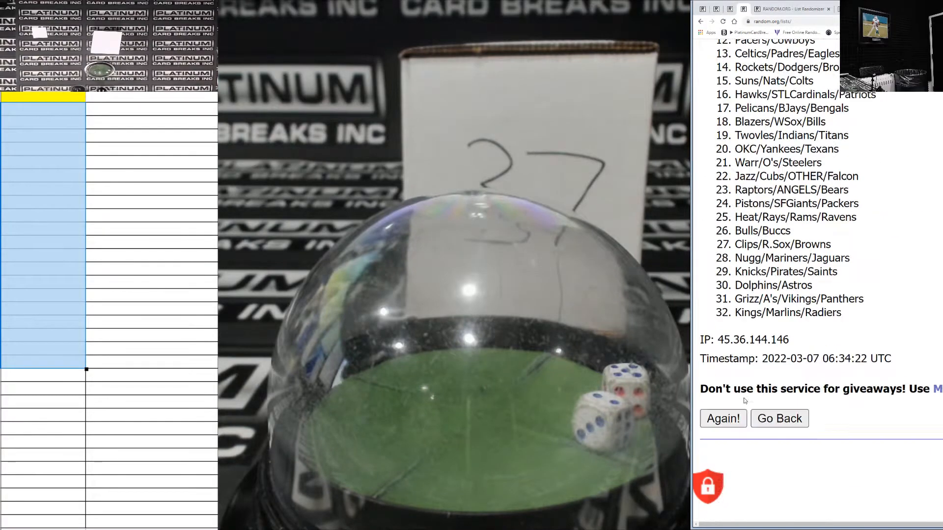
{"action": "left_click", "coordinate": [721, 418]}
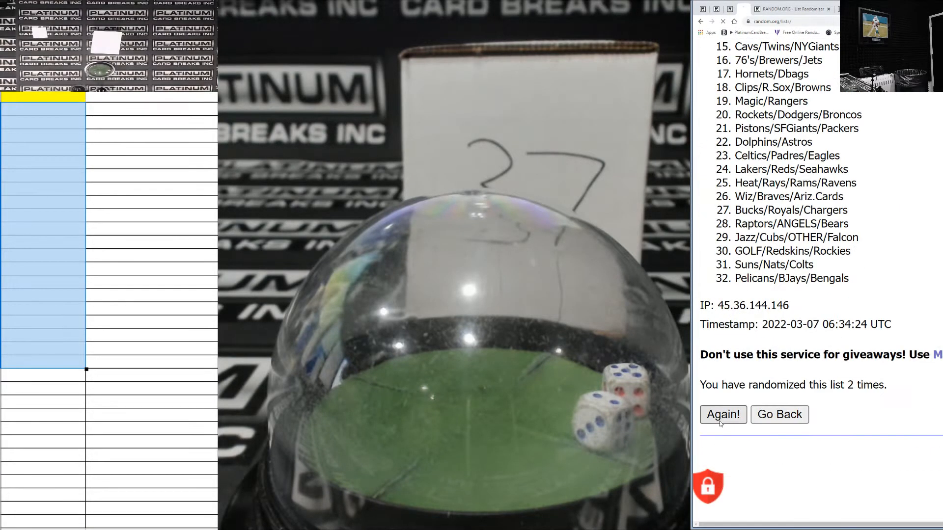
{"action": "left_click", "coordinate": [722, 414]}
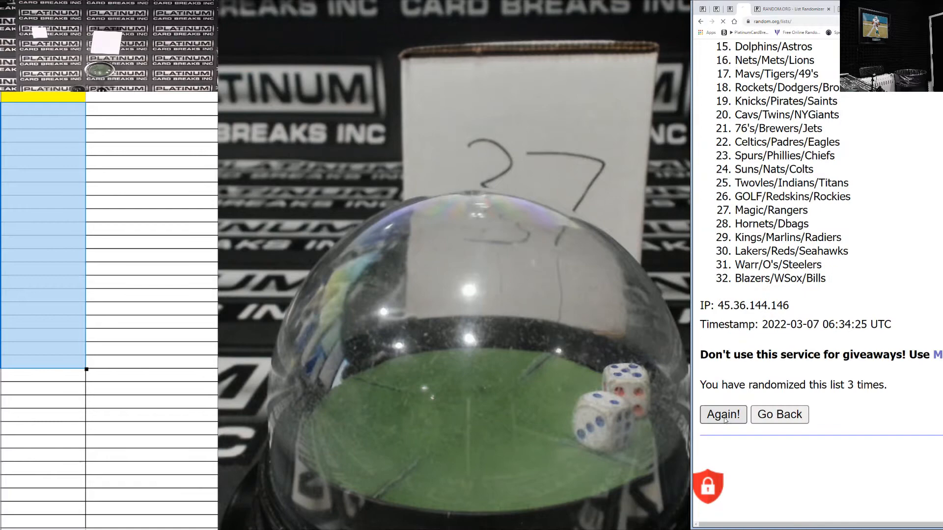
{"action": "left_click", "coordinate": [721, 414]}
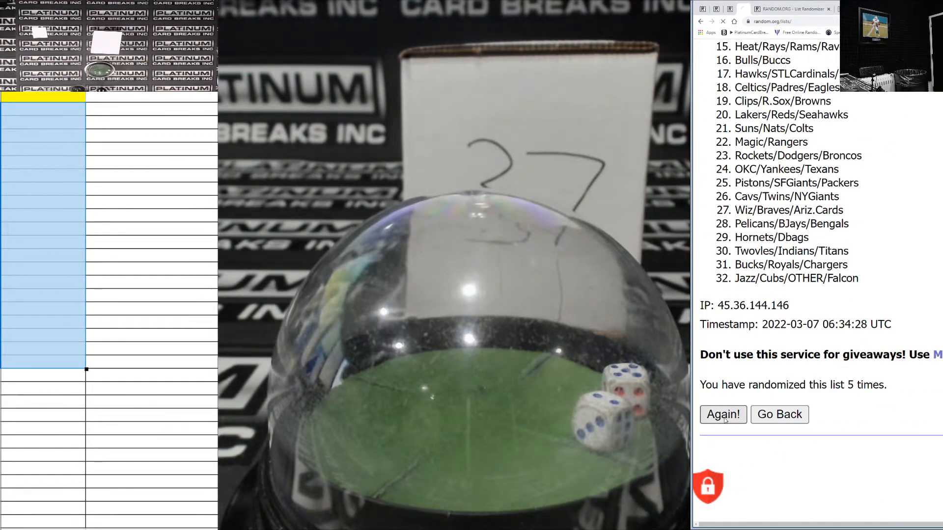
{"action": "left_click", "coordinate": [722, 414]}
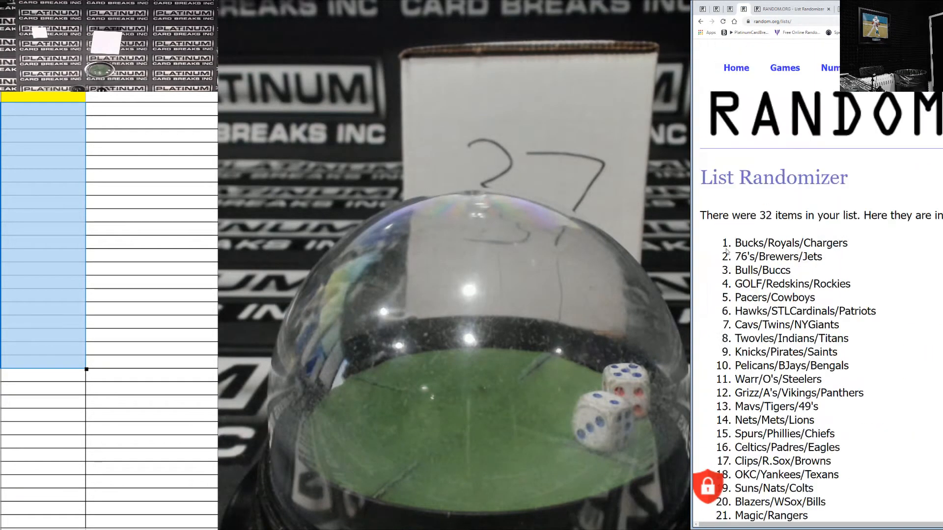
{"action": "scroll", "scroll_direction": "down", "scroll_amount": 3}
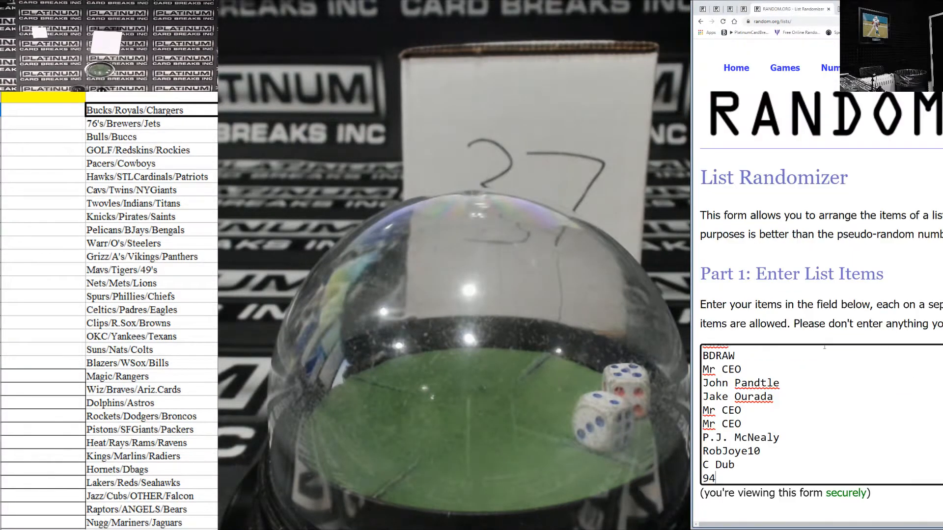
Step: Randomize the 32 participant names and re-shuffle them up to seven times
{"action": "scroll", "scroll_direction": "down", "scroll_amount": 3}
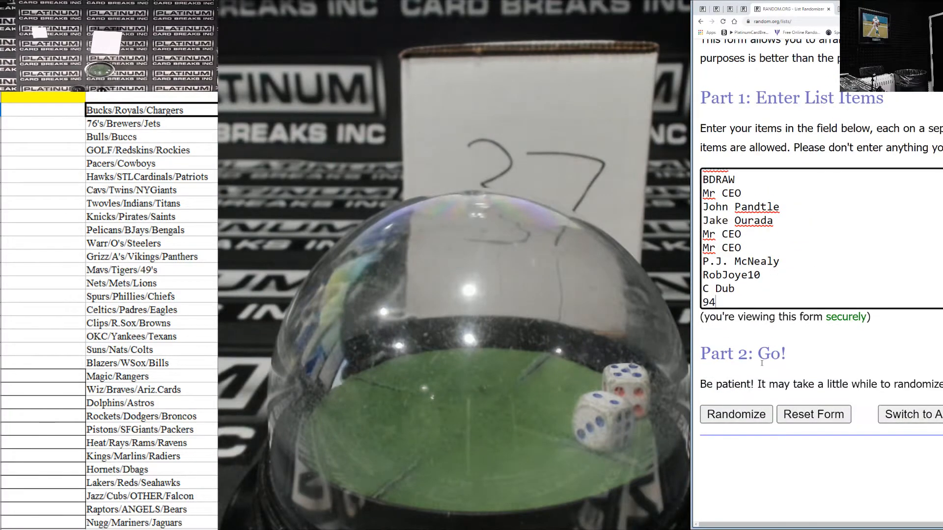
{"action": "left_click", "coordinate": [736, 414]}
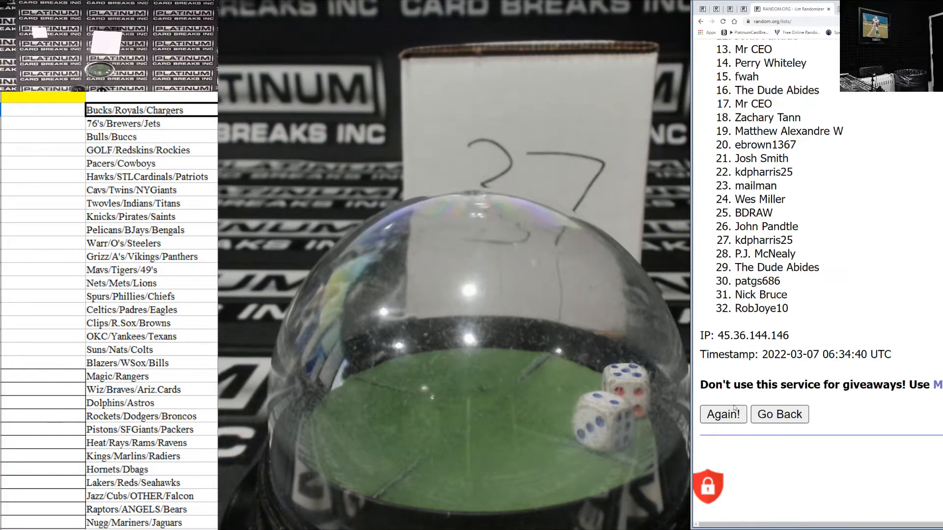
{"action": "left_click", "coordinate": [721, 415]}
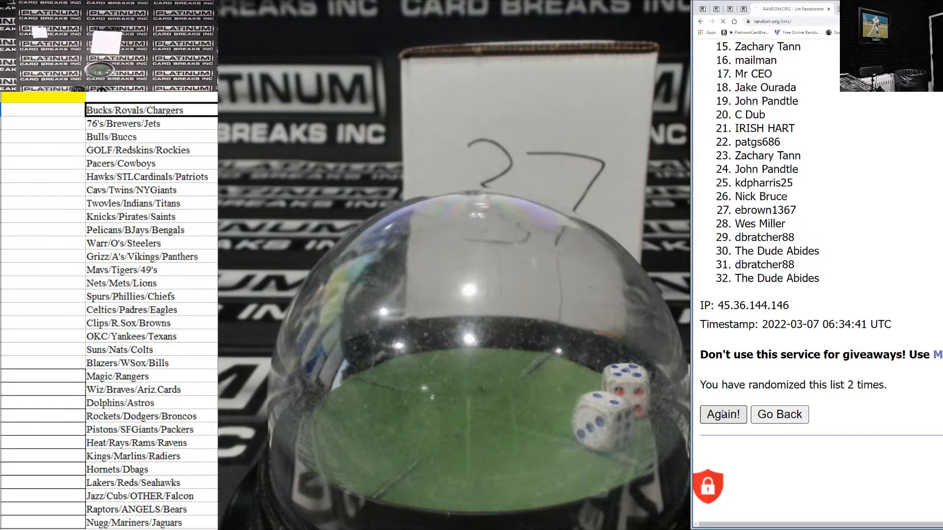
{"action": "left_click", "coordinate": [722, 414]}
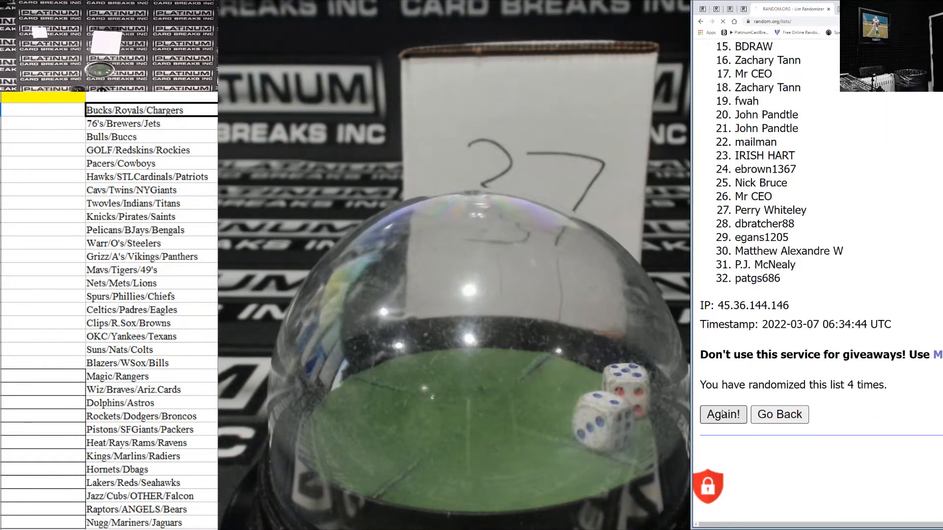
{"action": "left_click", "coordinate": [722, 414]}
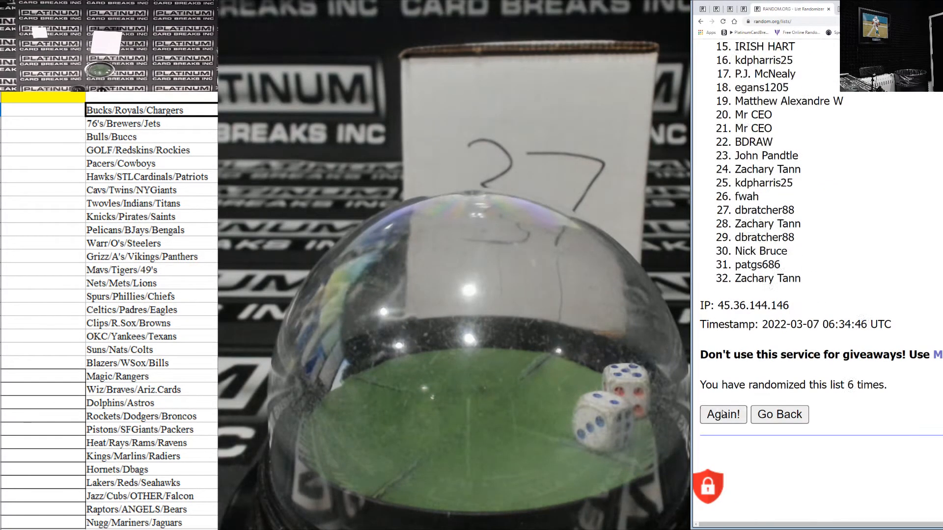
{"action": "left_click", "coordinate": [722, 415]}
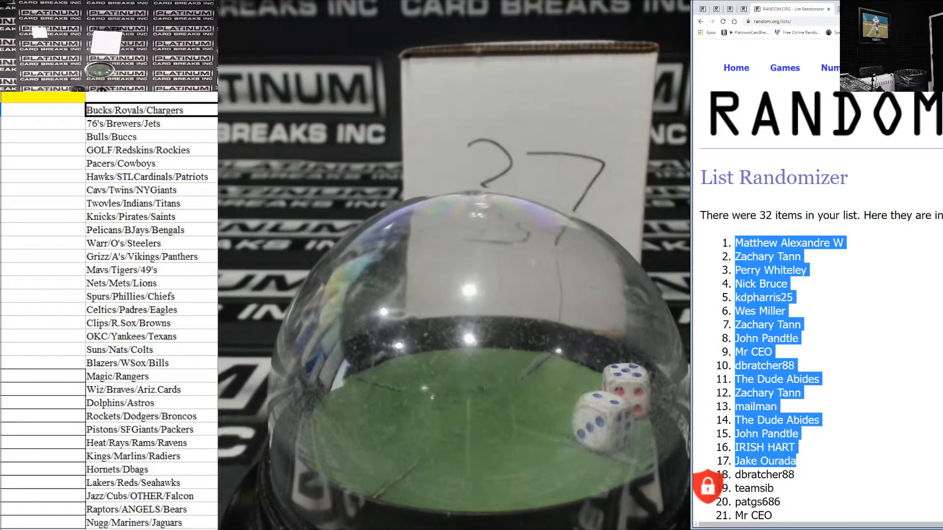
{"action": "scroll", "scroll_direction": "down", "scroll_amount": 3}
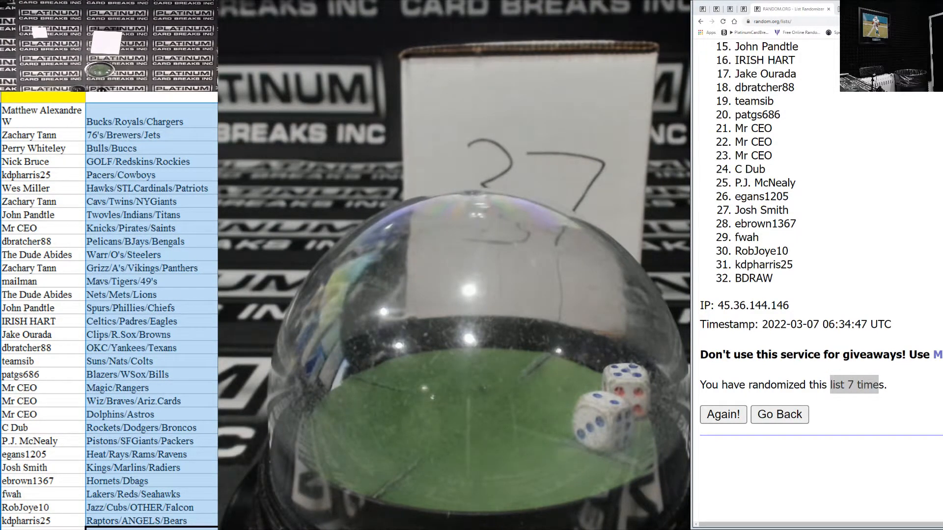
{"action": "left_click", "coordinate": [722, 414]}
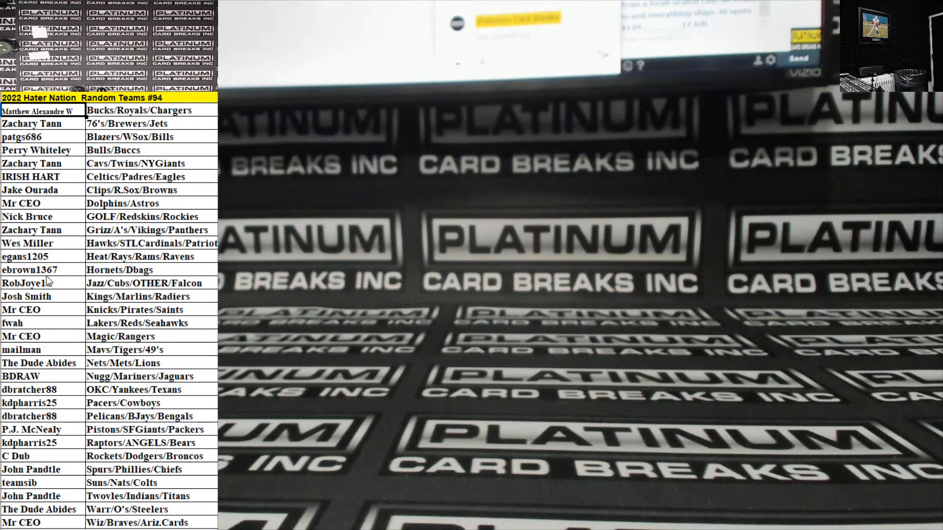
Step: Select a cell in the sorted pairing sheet titled 2022 Hater Nation Random Teams #94
{"action": "left_click", "coordinate": [43, 283]}
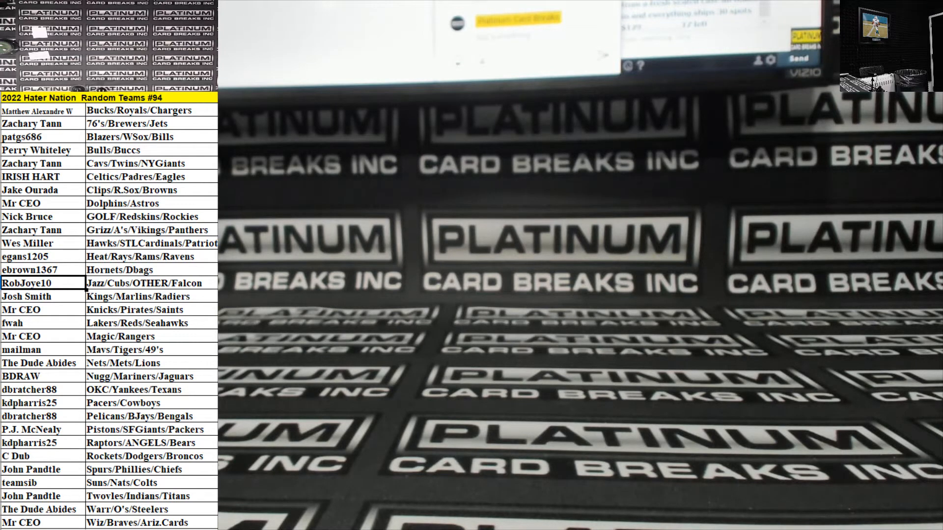